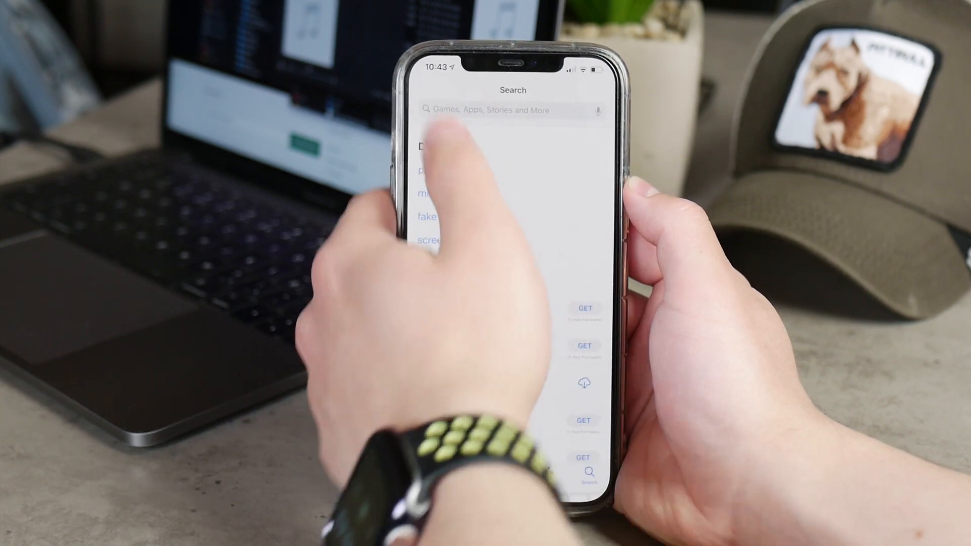
pyautogui.write('pause d')
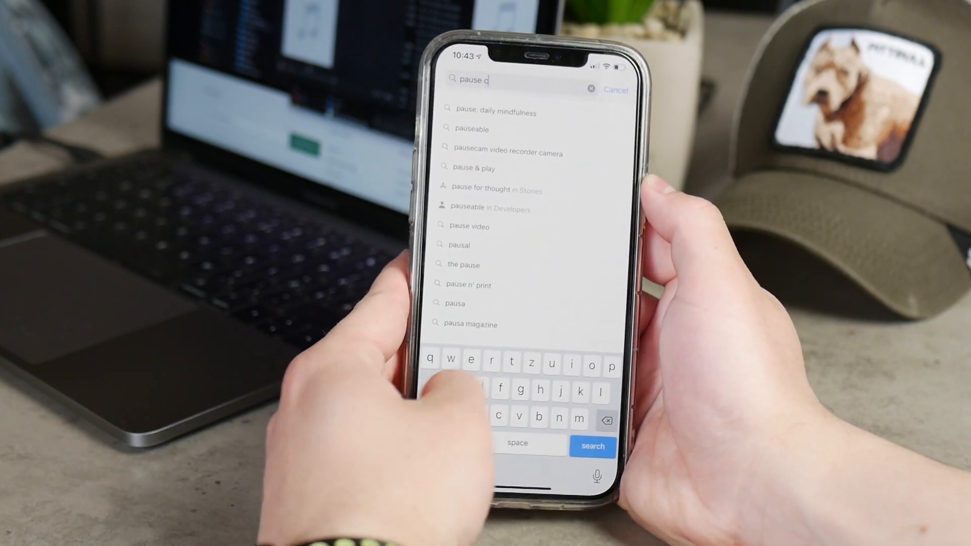